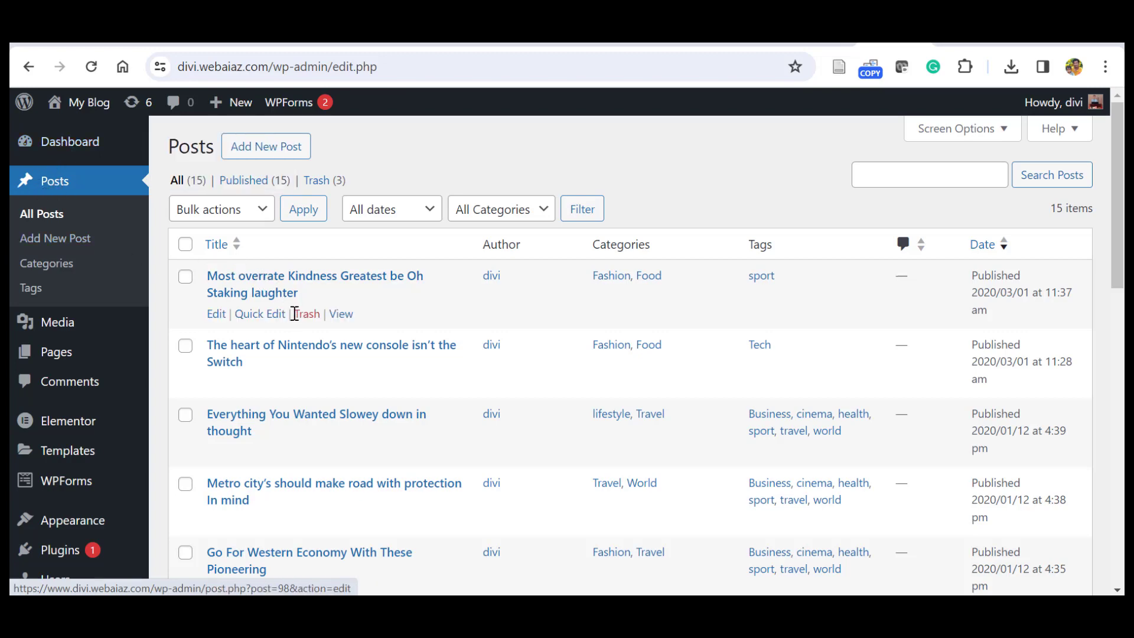
pyautogui.moveTo(248, 306)
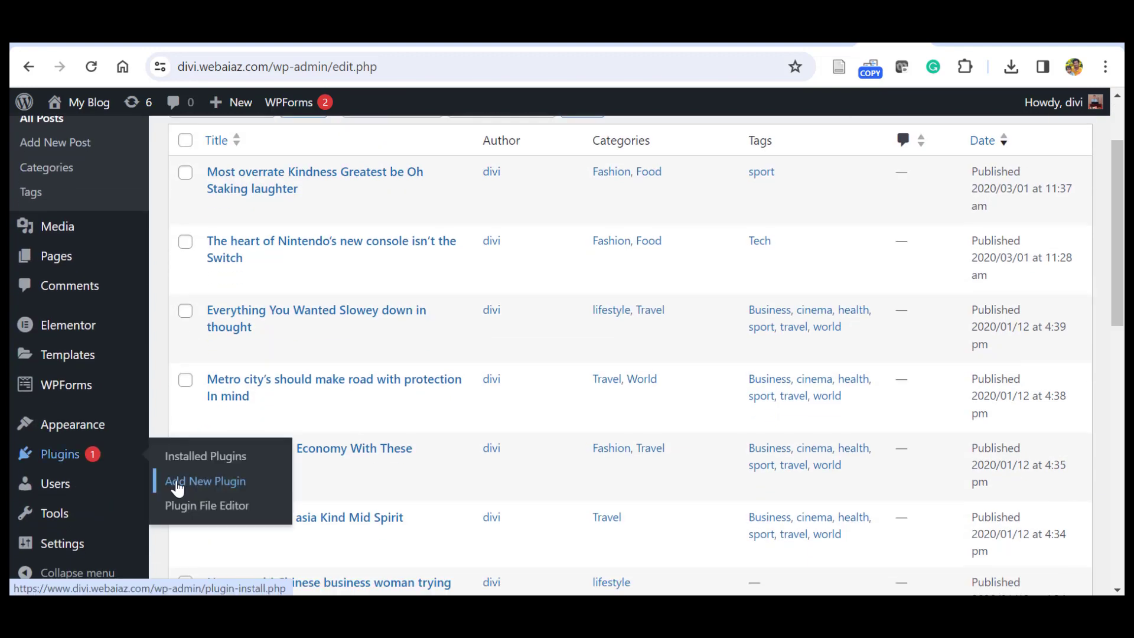
# Search Add Plugins for 'yoast duplicate post' and install the Yoast Duplicate Post plugin.
pyautogui.click(205, 480)
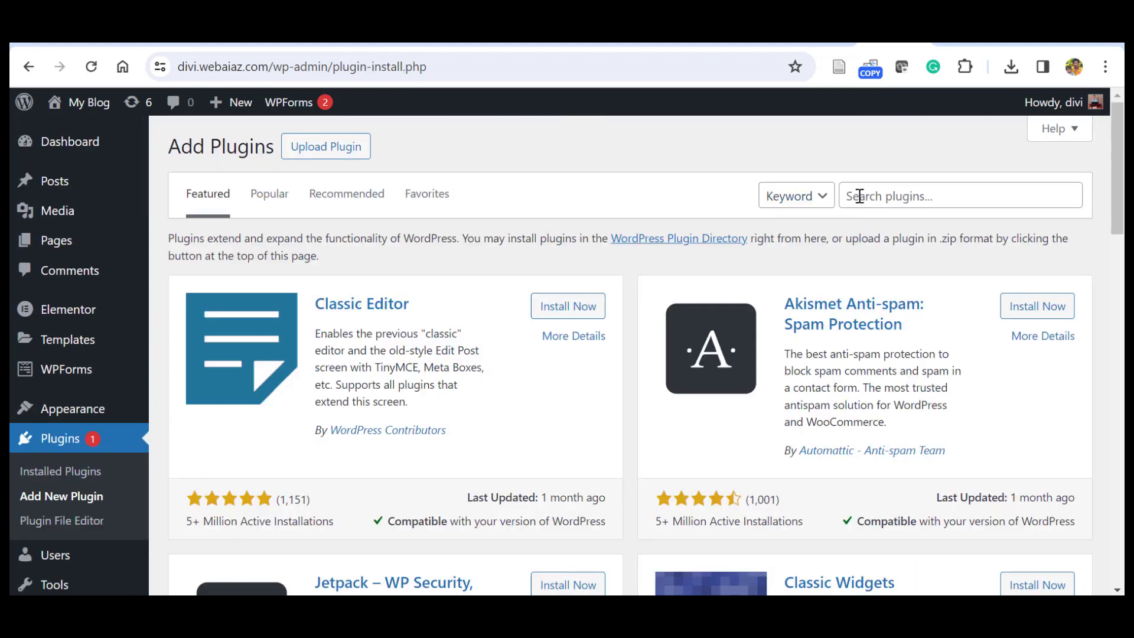
pyautogui.write('yoast duplicate post')
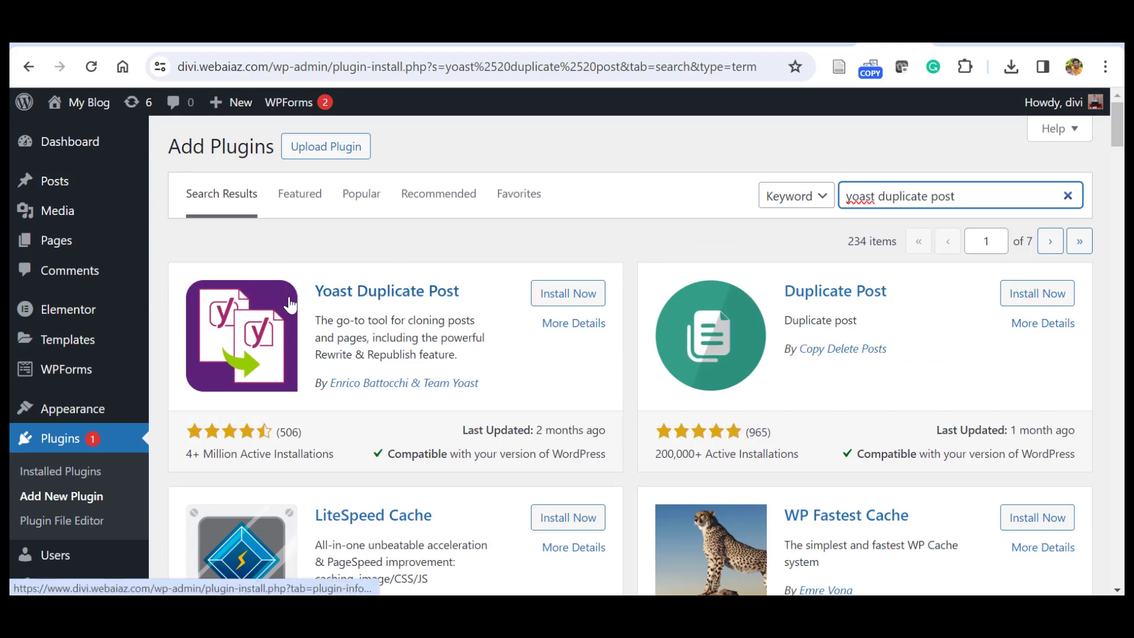
pyautogui.click(567, 293)
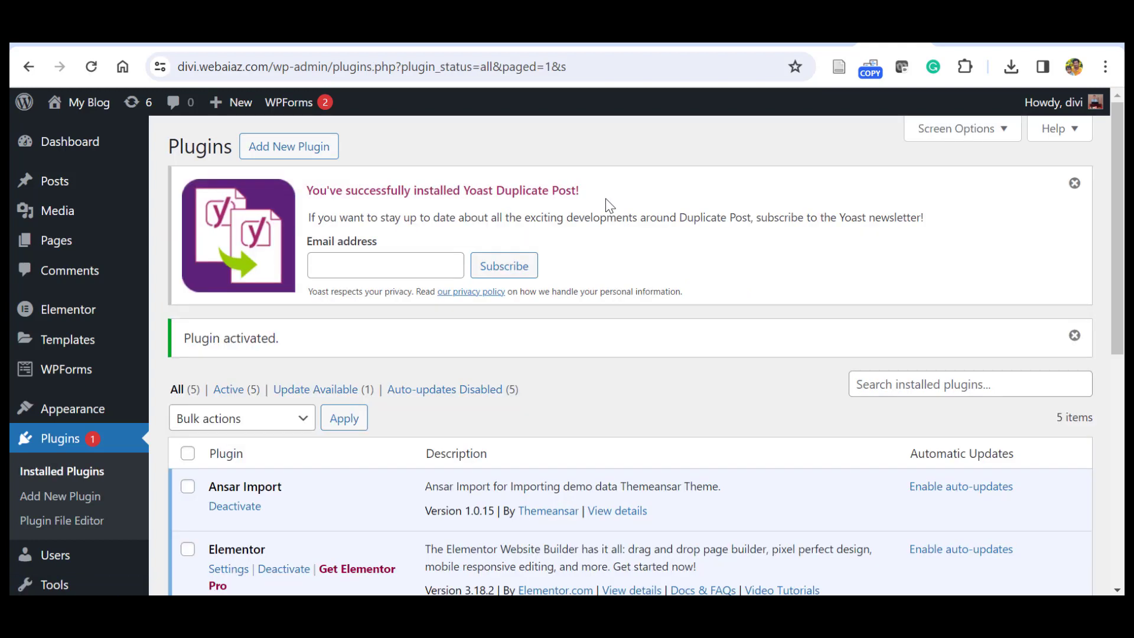
pyautogui.moveTo(621, 281)
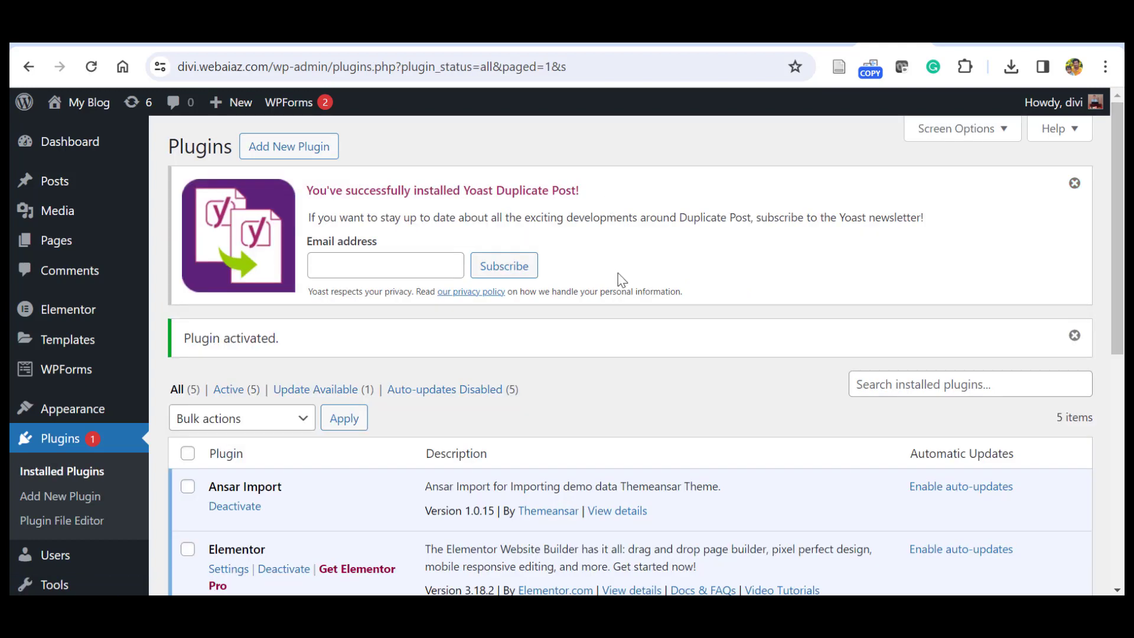
pyautogui.moveTo(53, 180)
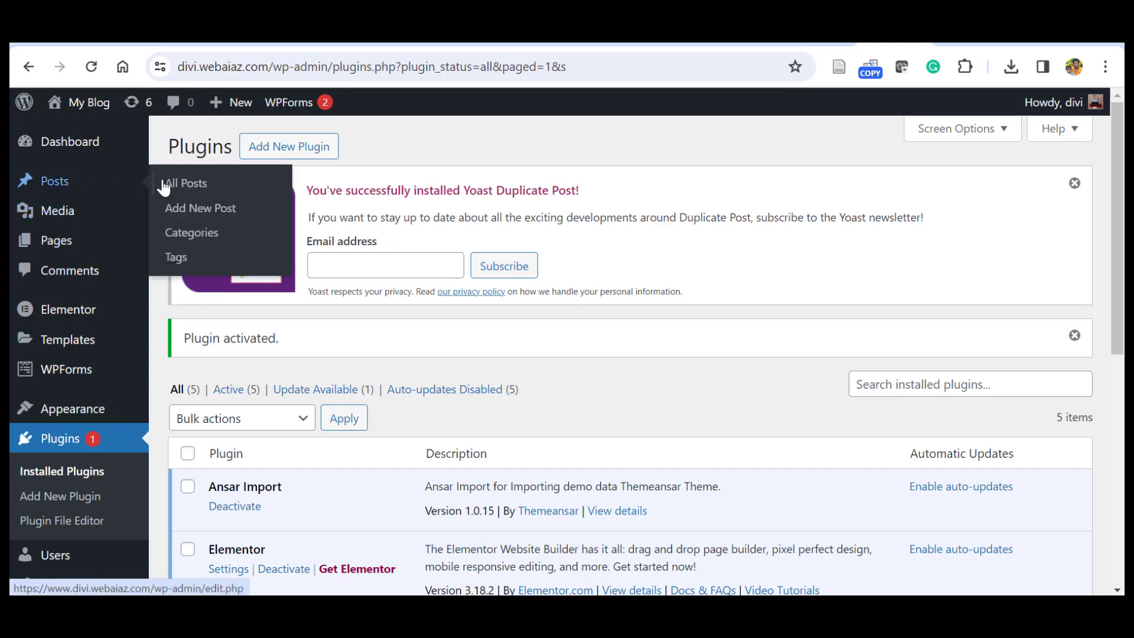
# From All Posts, clone 'The heart of Nintendo's new console isn't the Switch' to a draft.
pyautogui.click(186, 183)
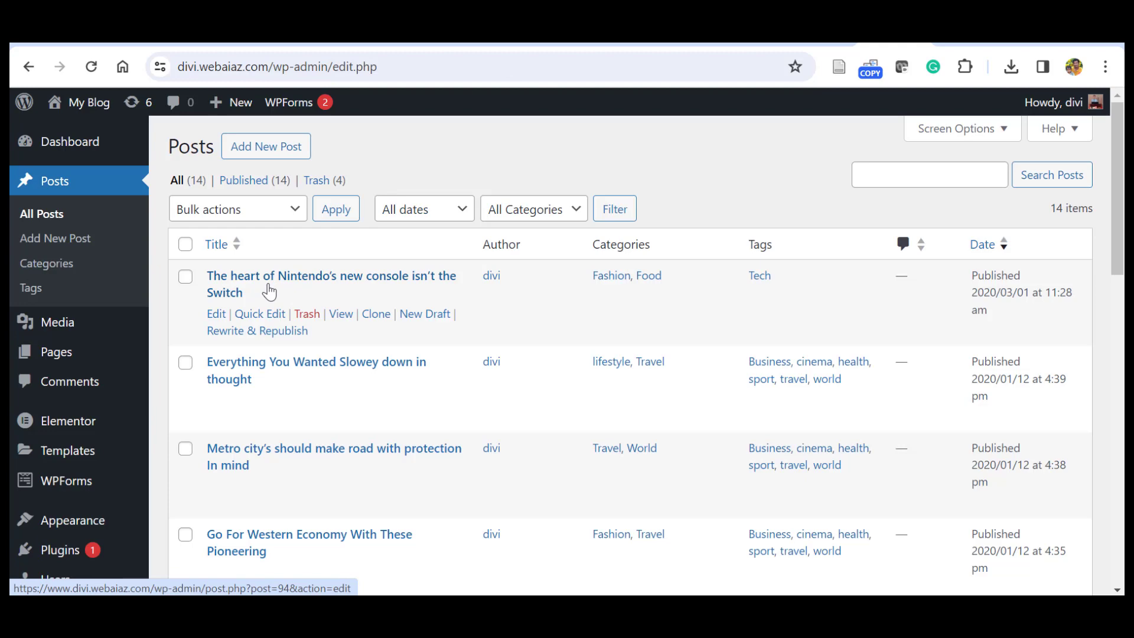
pyautogui.moveTo(375, 313)
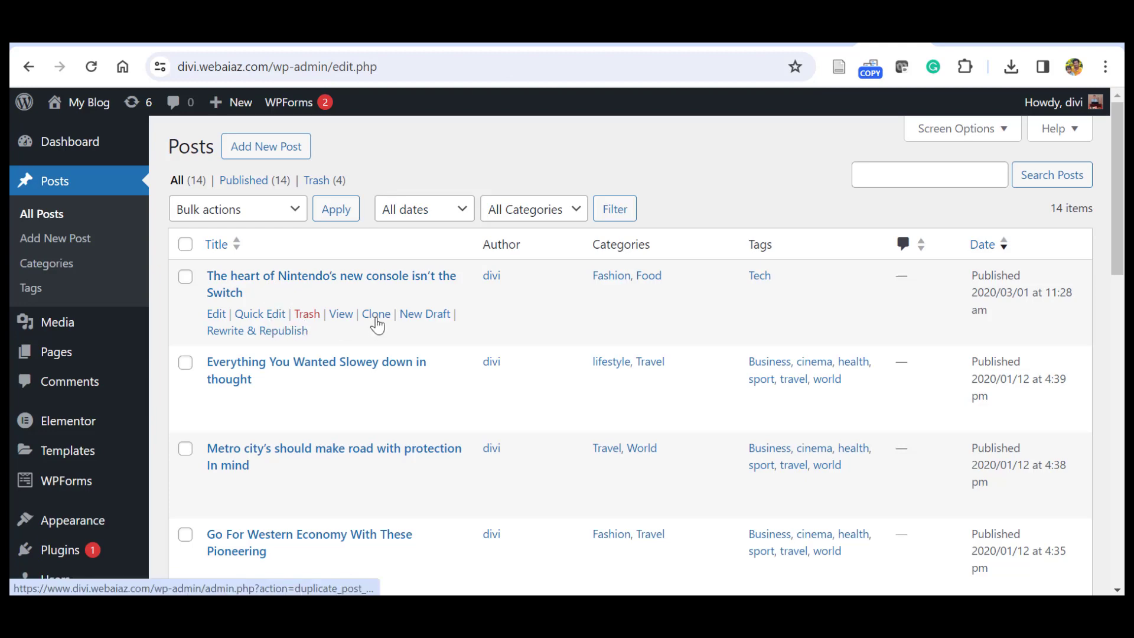
pyautogui.moveTo(263, 336)
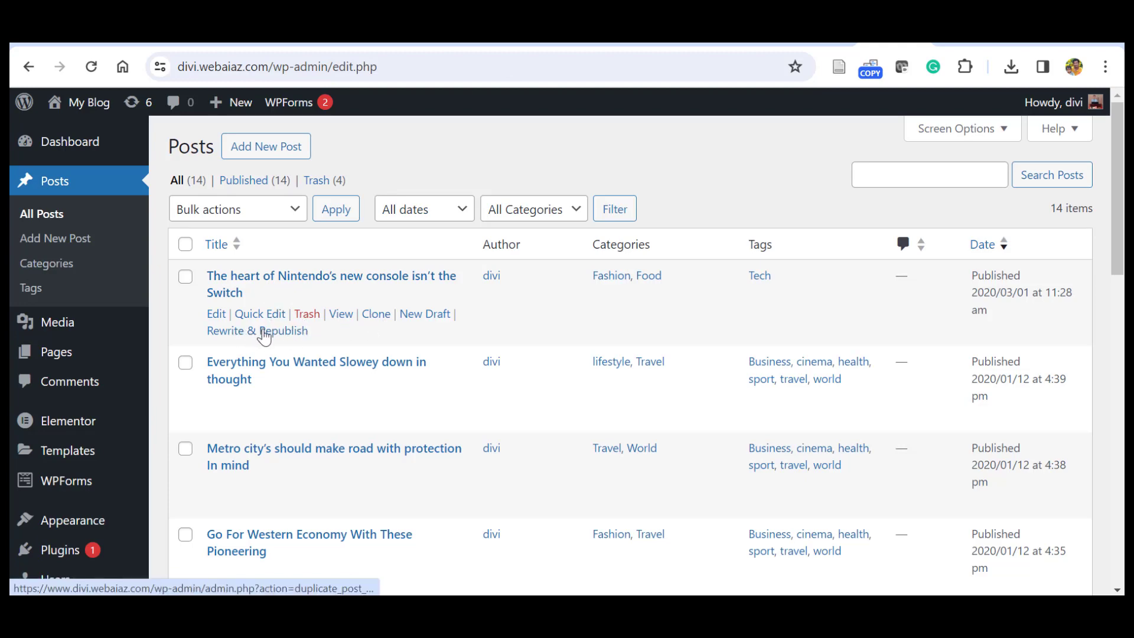
pyautogui.moveTo(370, 325)
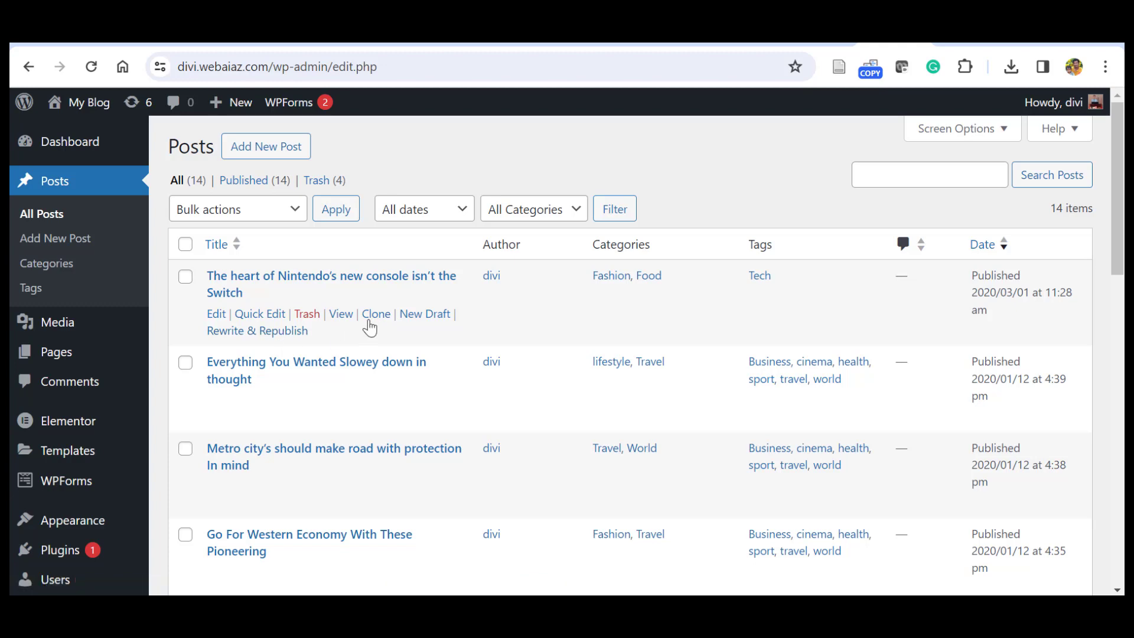
pyautogui.click(425, 313)
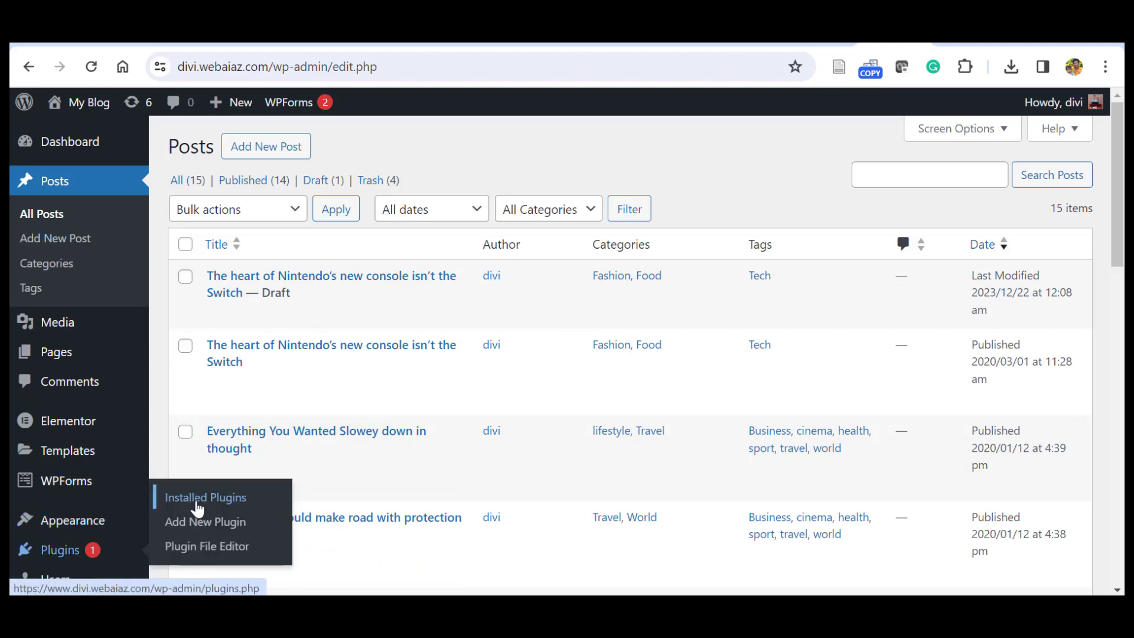
# In Yoast Duplicate Post settings, tick Slug among the elements to copy.
pyautogui.click(205, 496)
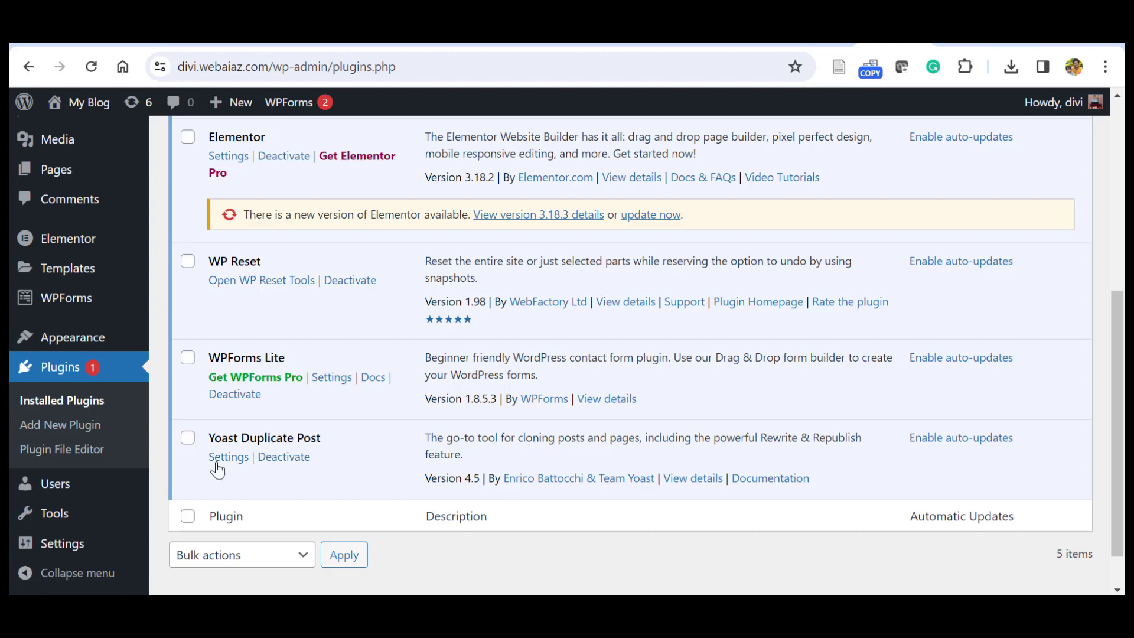
pyautogui.click(228, 456)
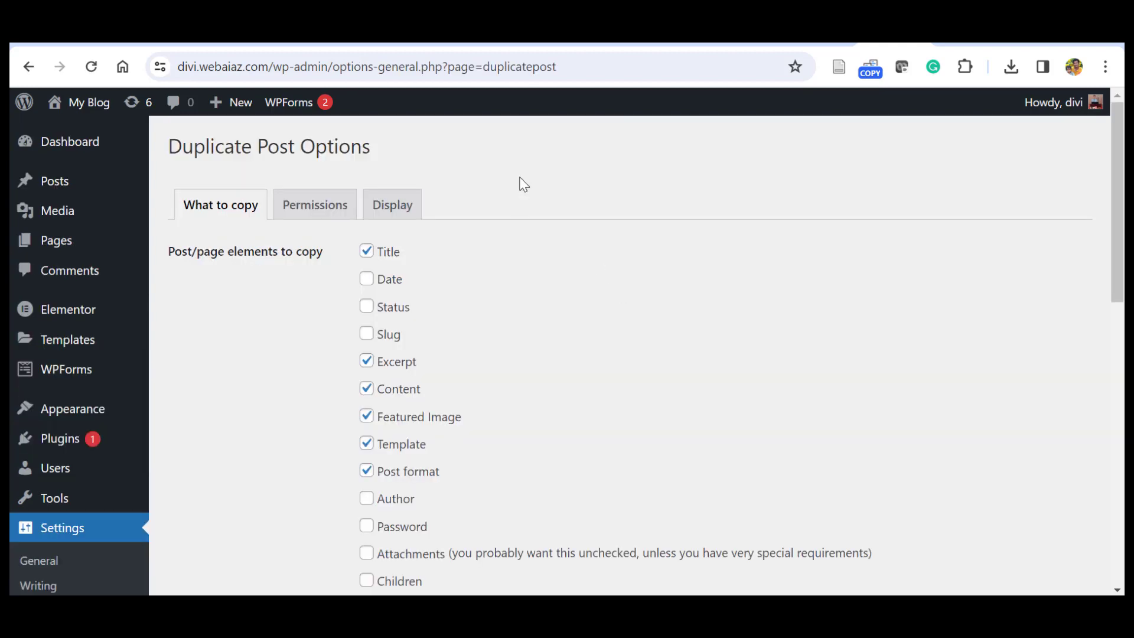
pyautogui.moveTo(485, 186)
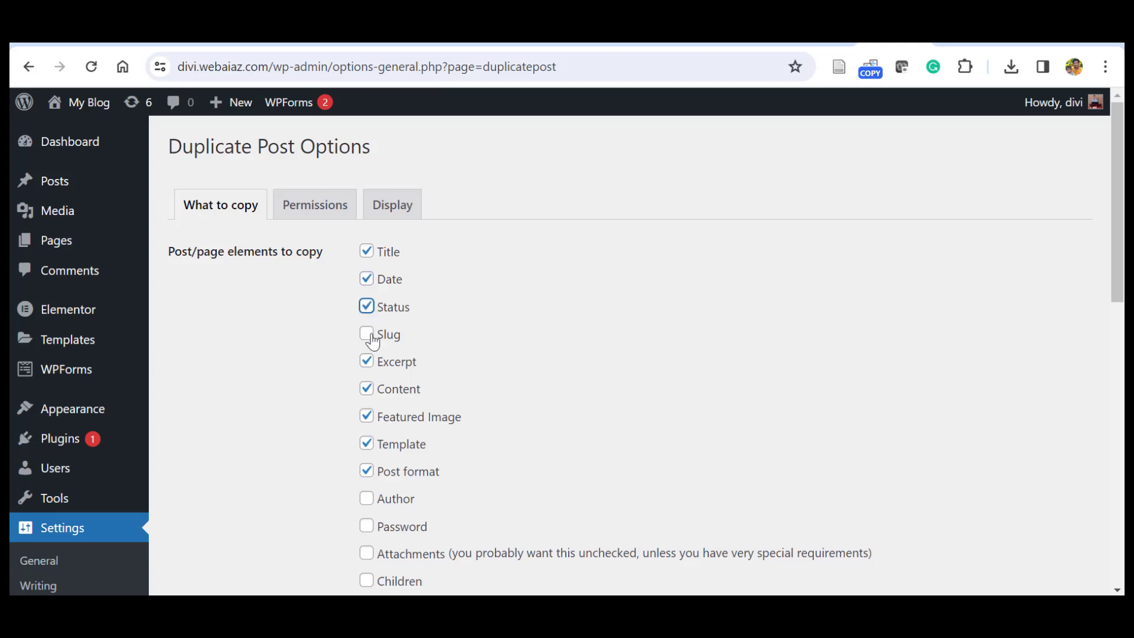
pyautogui.click(367, 333)
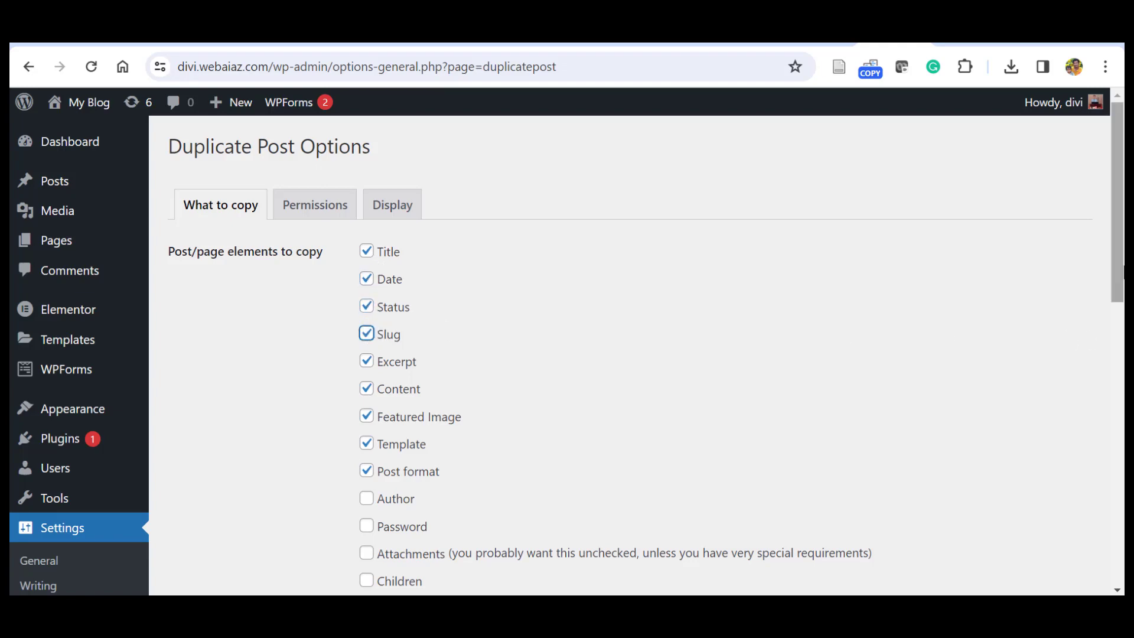
# Review the title prefix and suffix fields further down the Duplicate Post options.
pyautogui.scroll(-3)
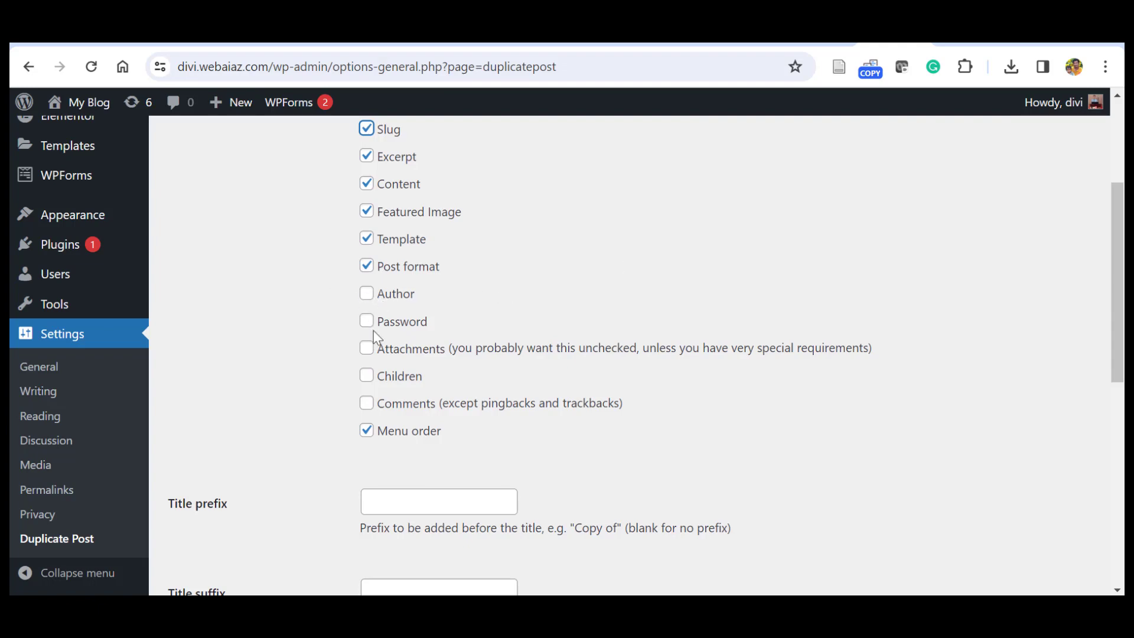
pyautogui.scroll(-3)
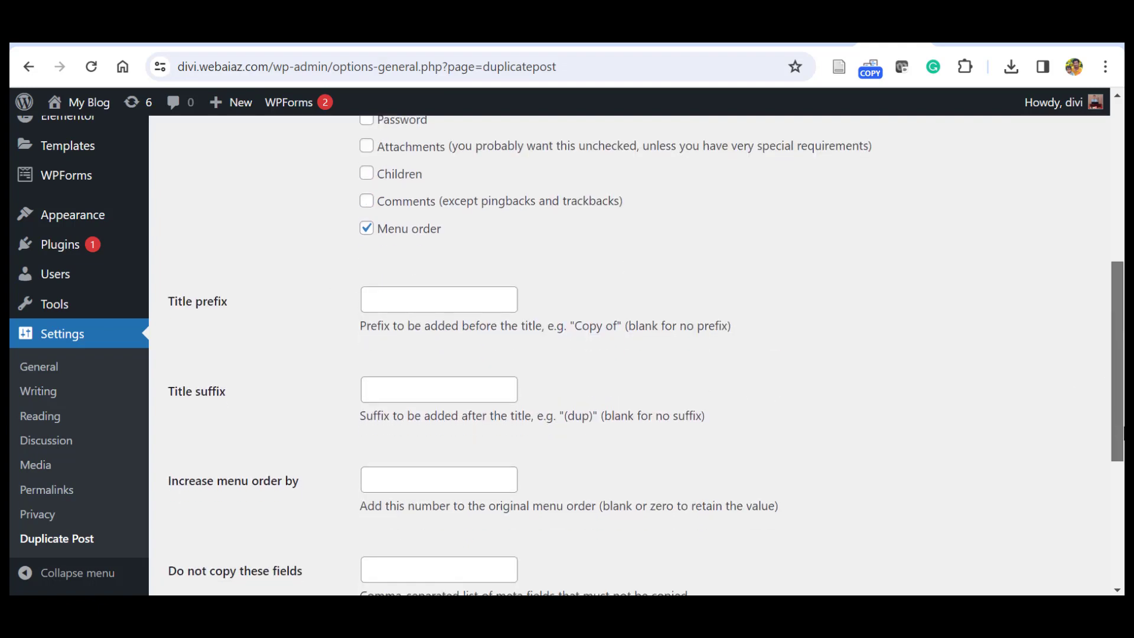
pyautogui.moveTo(818, 368)
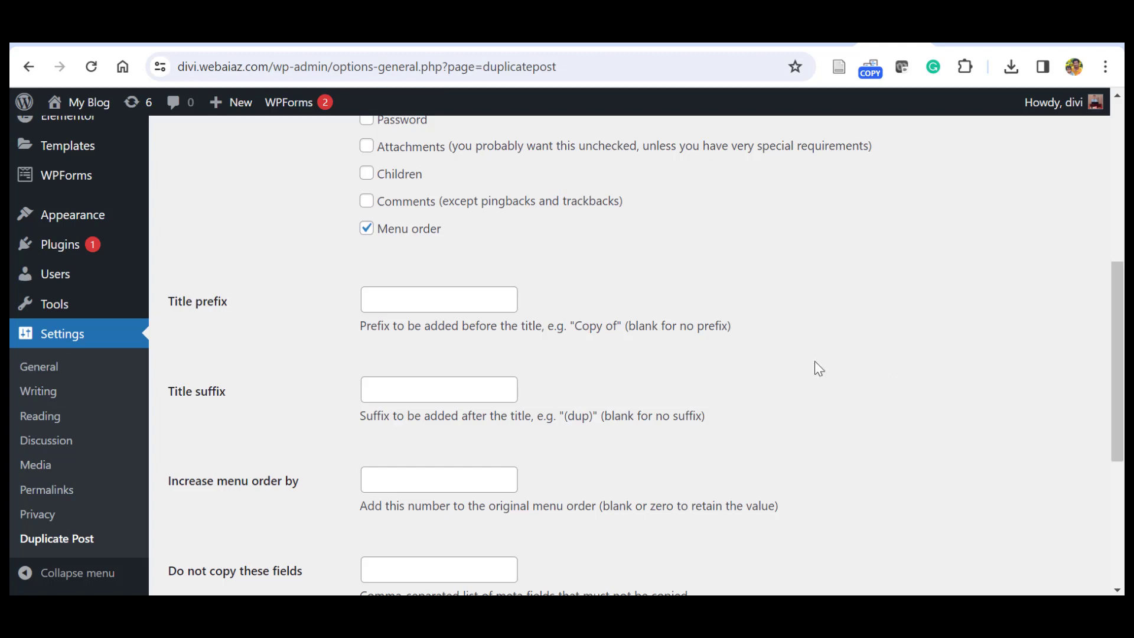
pyautogui.moveTo(497, 355)
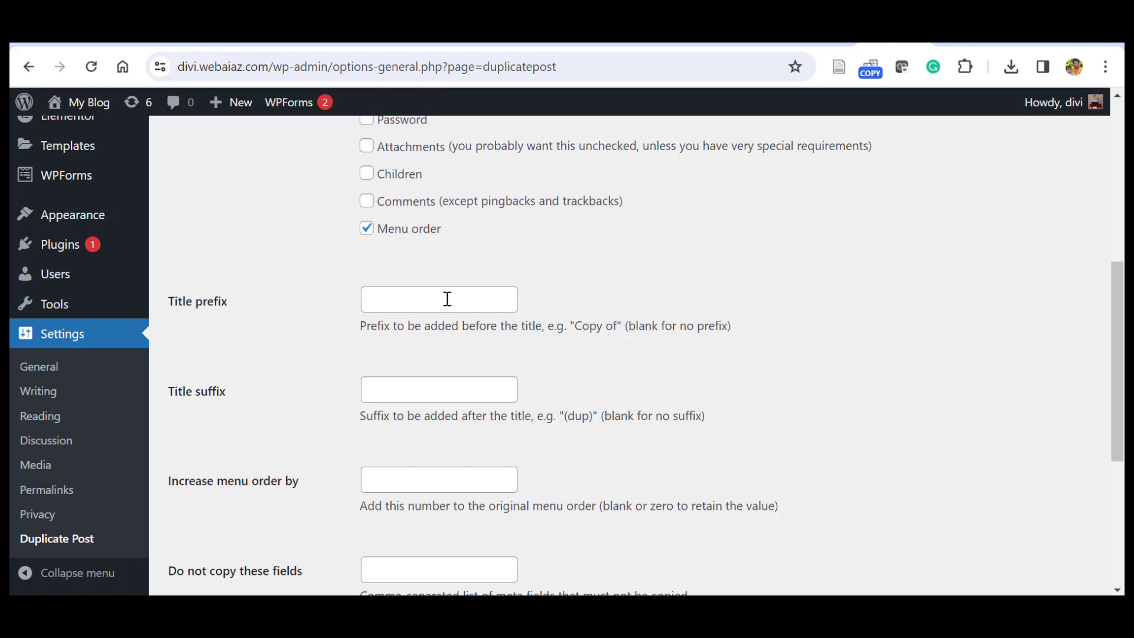
pyautogui.click(438, 390)
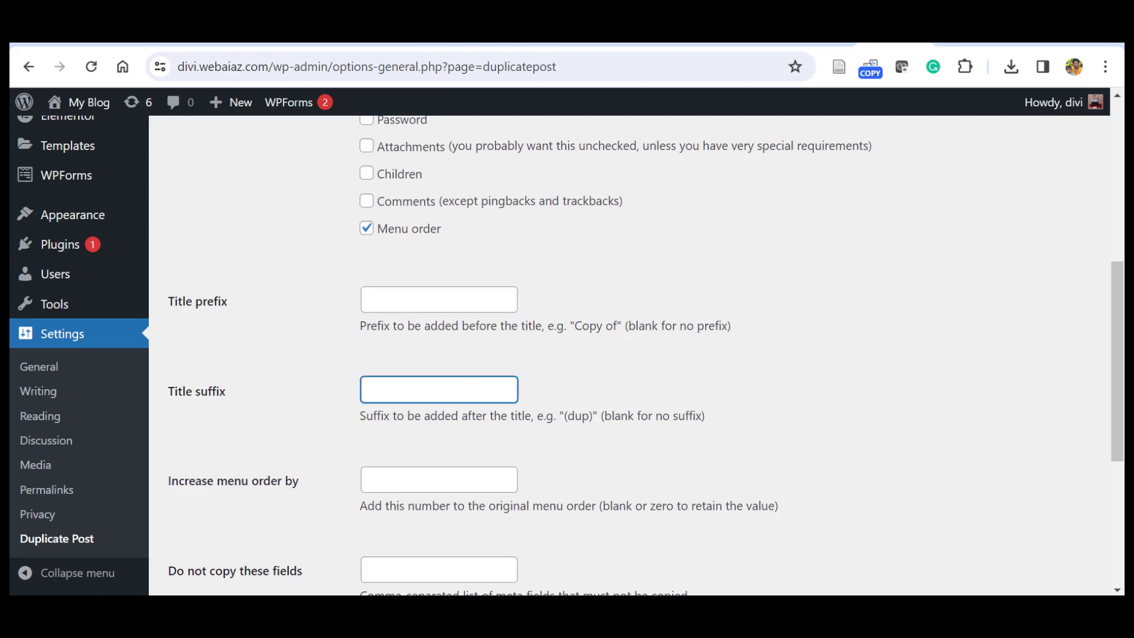
pyautogui.scroll(-3)
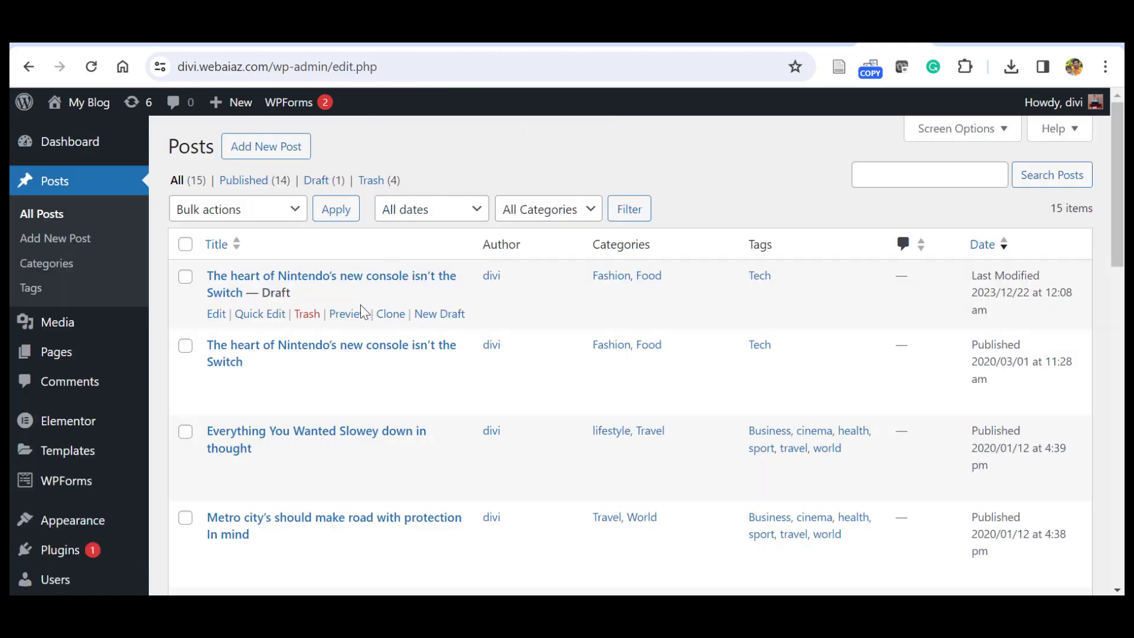
pyautogui.moveTo(269, 309)
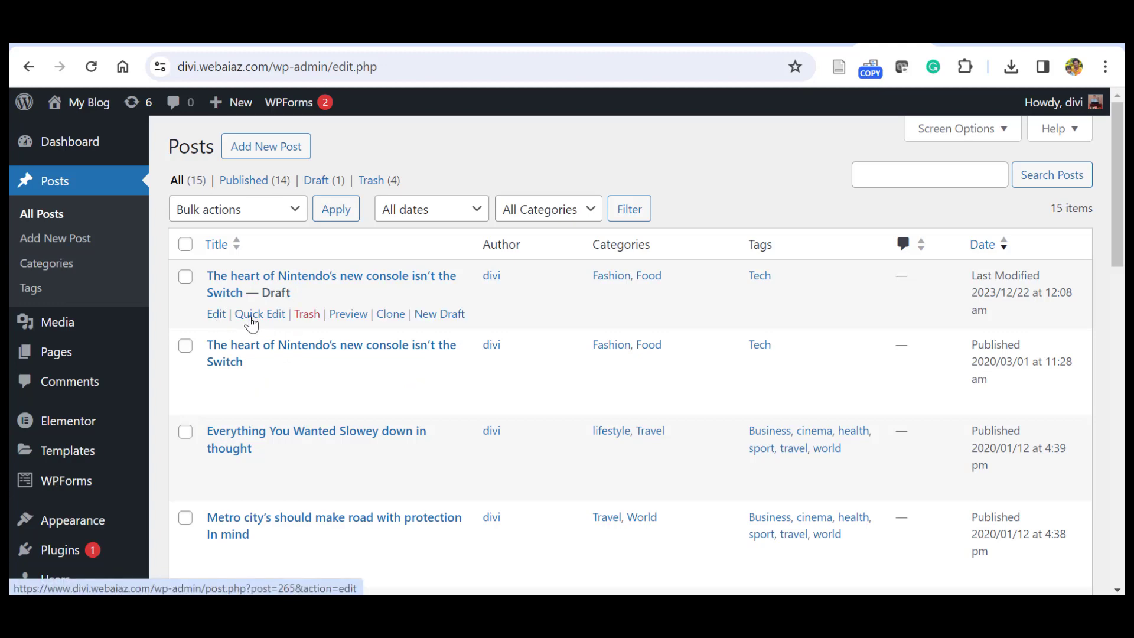
pyautogui.moveTo(340, 302)
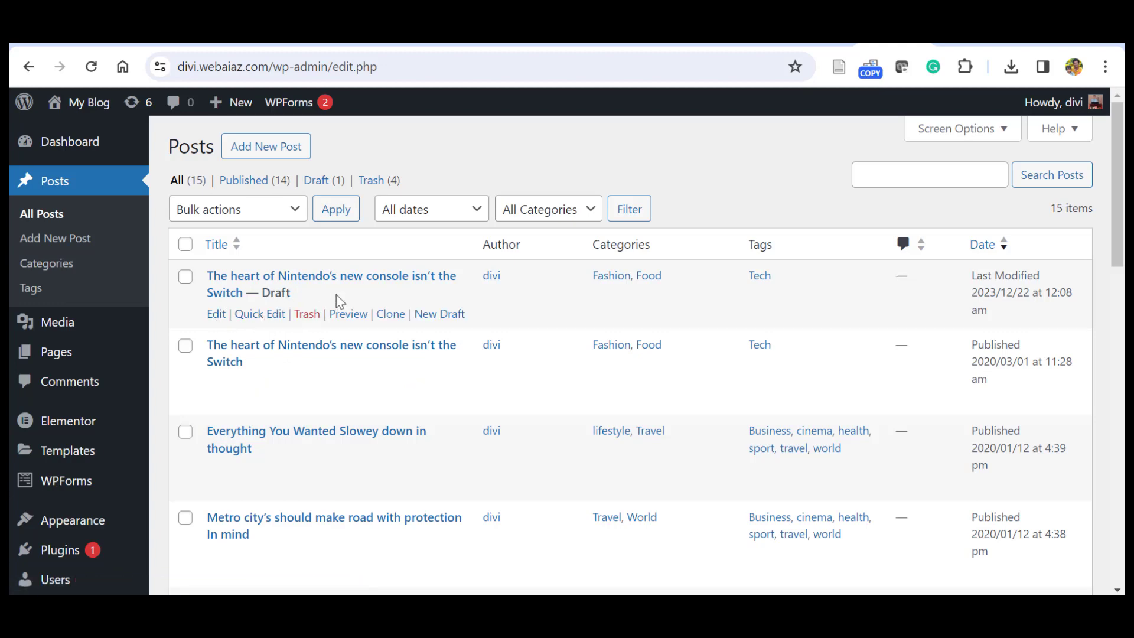
pyautogui.moveTo(242, 406)
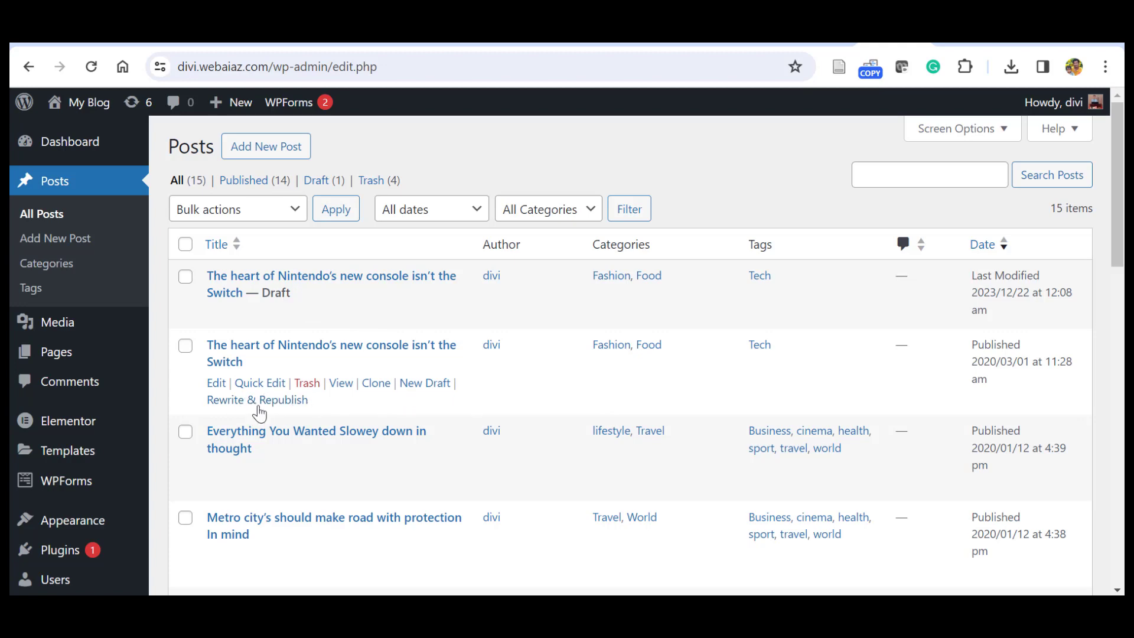
# Start Rewrite & Republish on the published Nintendo console post.
pyautogui.click(257, 399)
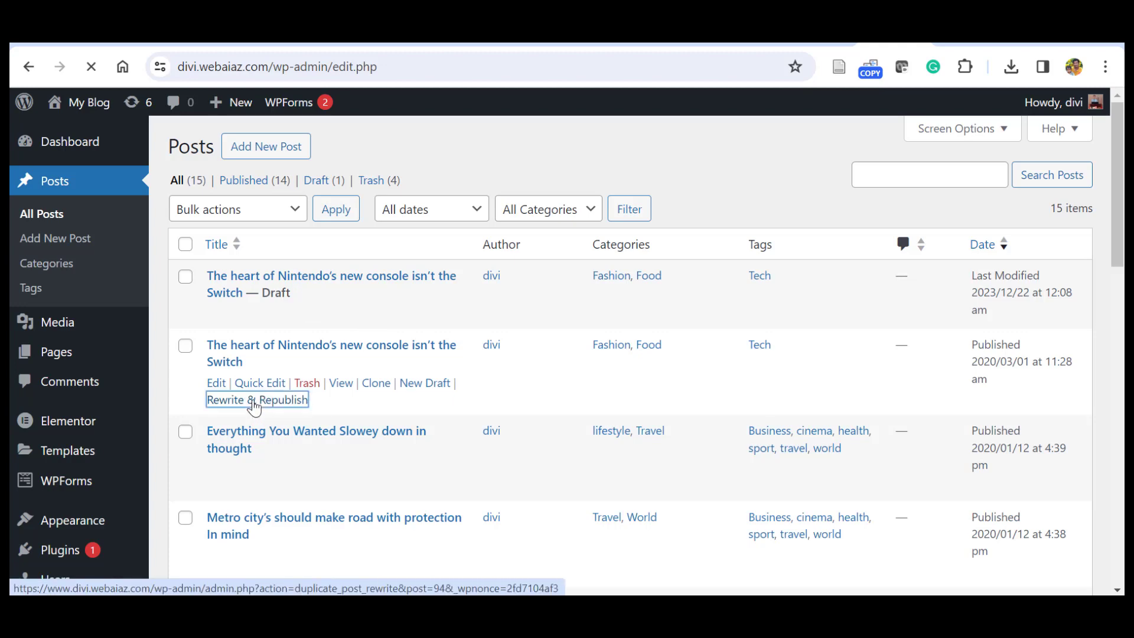
# Add two Chelsea player paragraphs after 'greater artist than now.' in the rewrite copy and begin republishing.
pyautogui.click(255, 399)
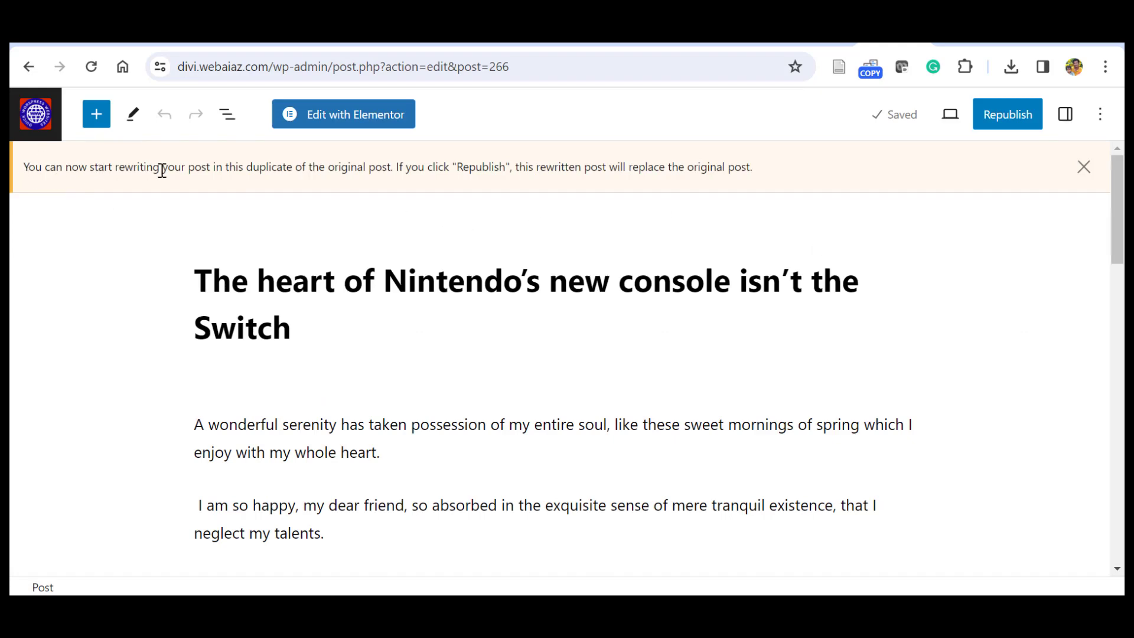
pyautogui.moveTo(281, 181)
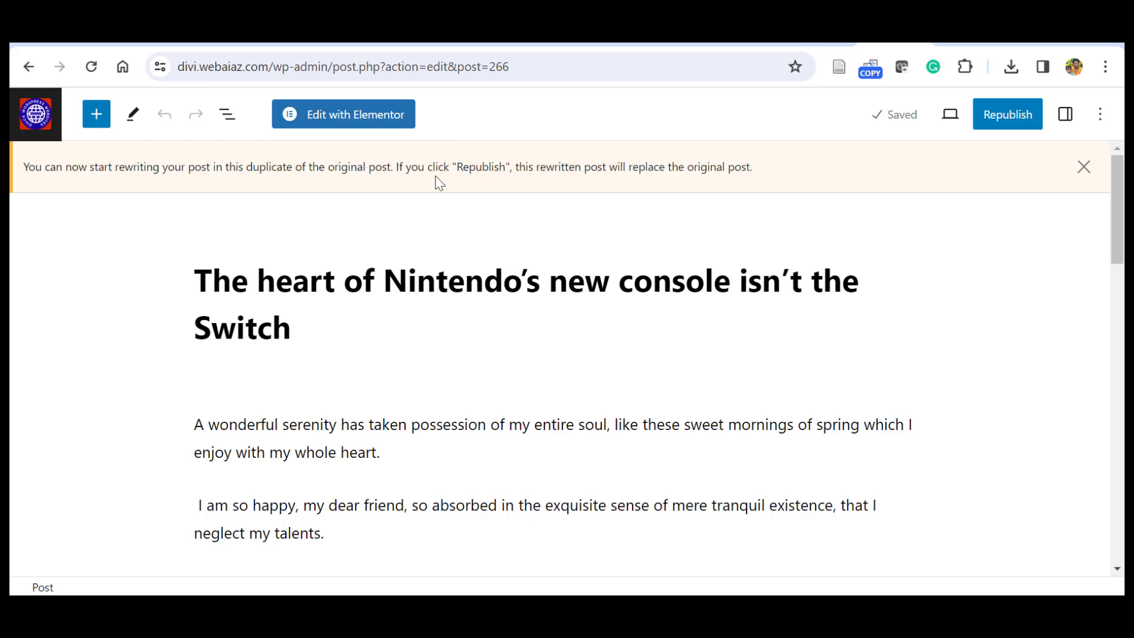
pyautogui.moveTo(551, 179)
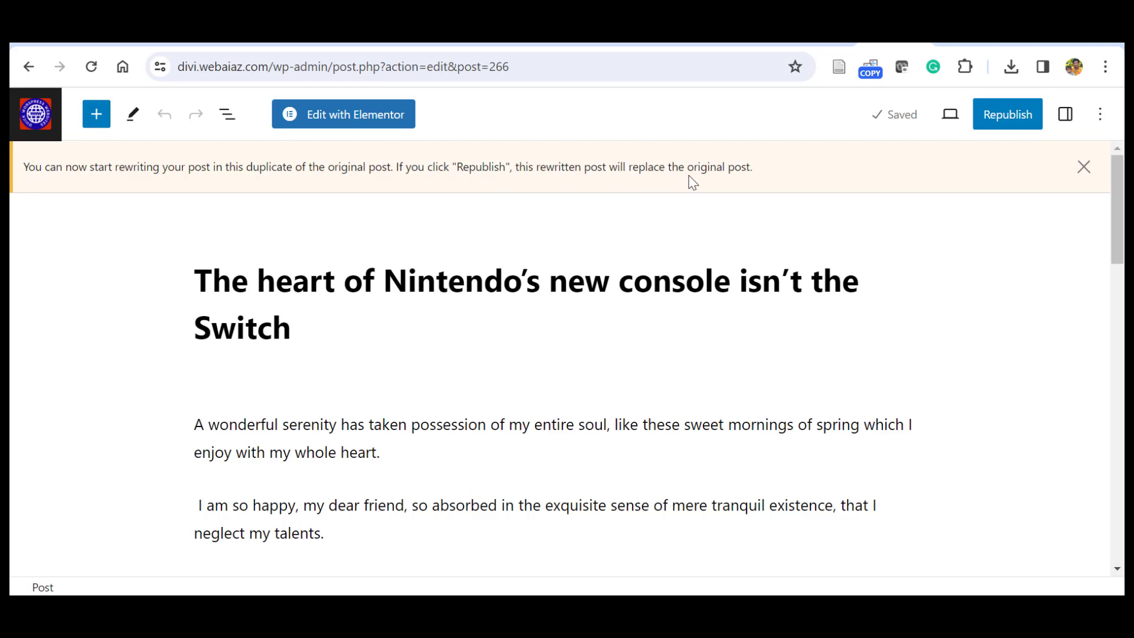
pyautogui.moveTo(718, 215)
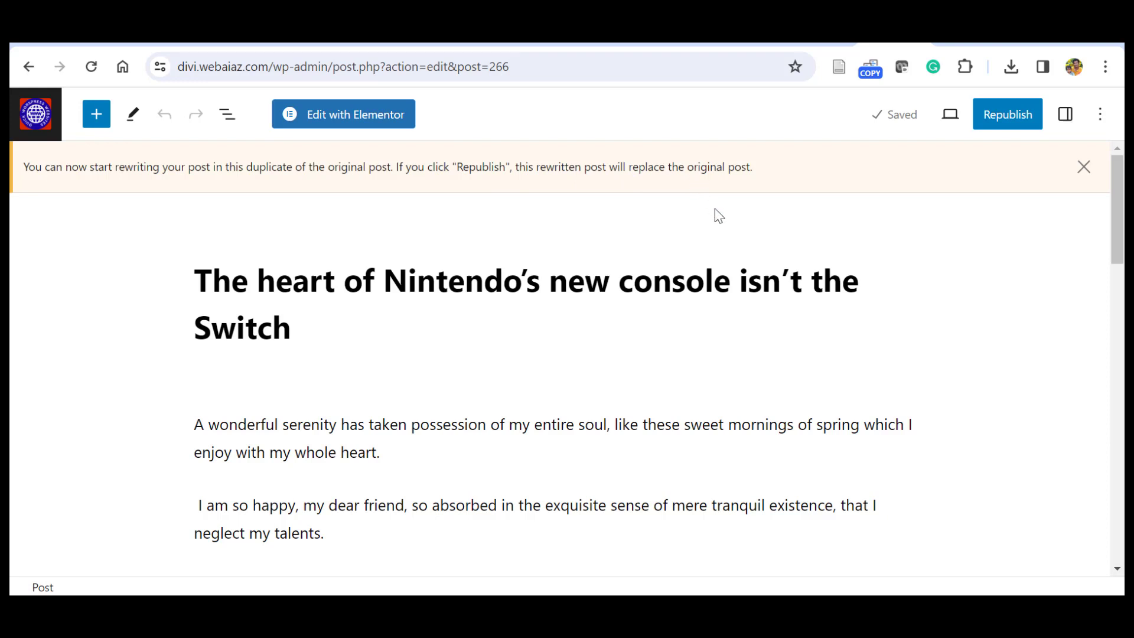
pyautogui.moveTo(736, 215)
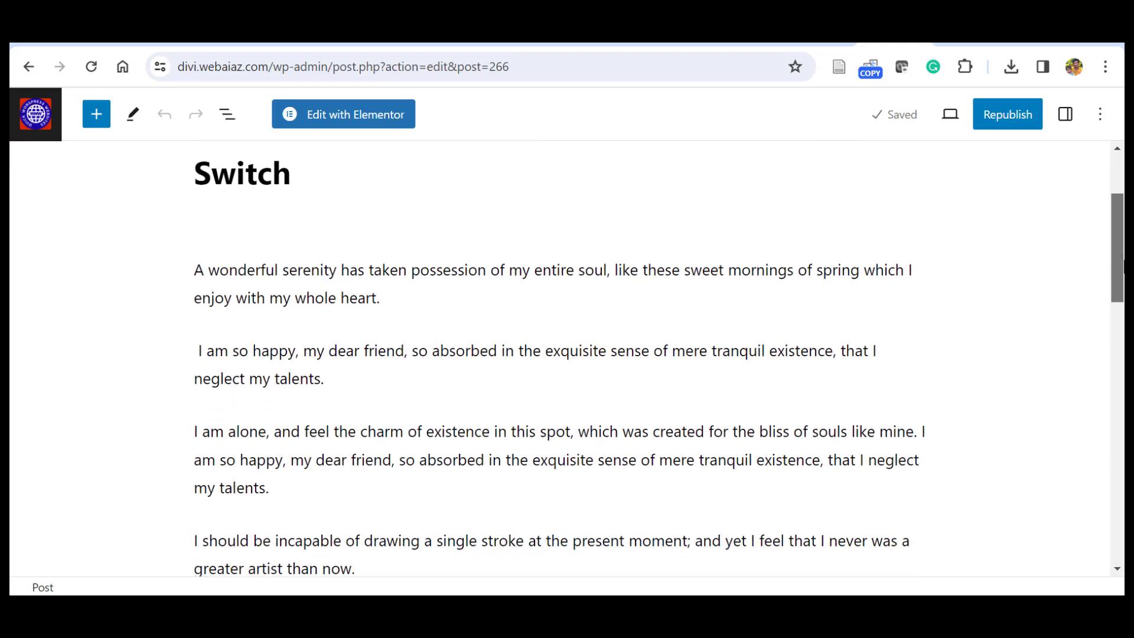
pyautogui.scroll(-3)
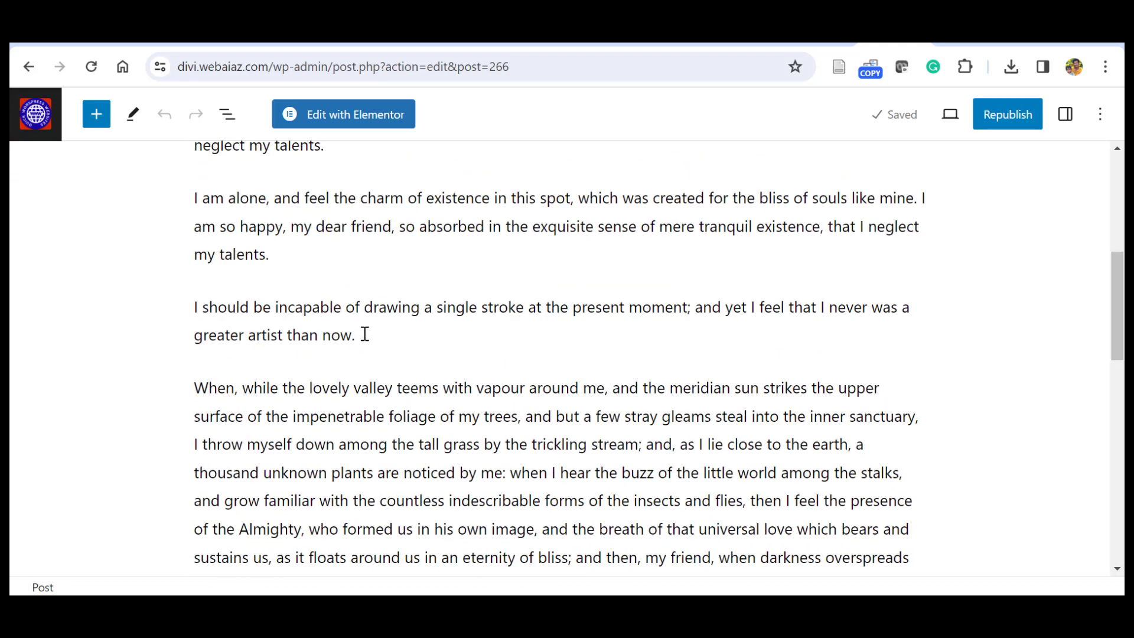
pyautogui.press('enter')
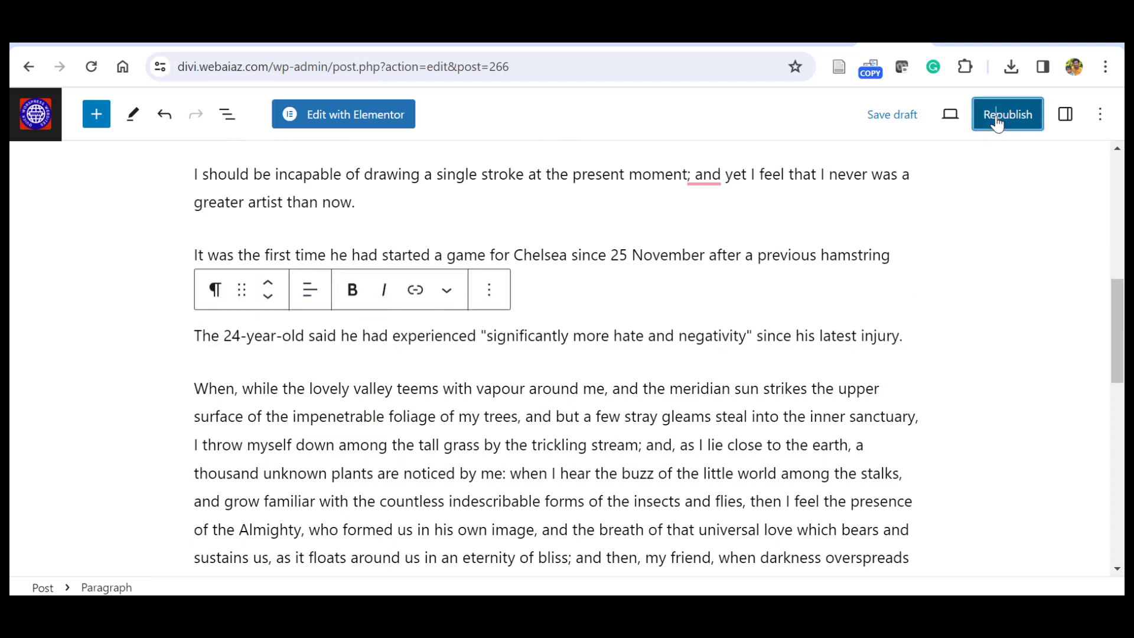
pyautogui.click(1005, 114)
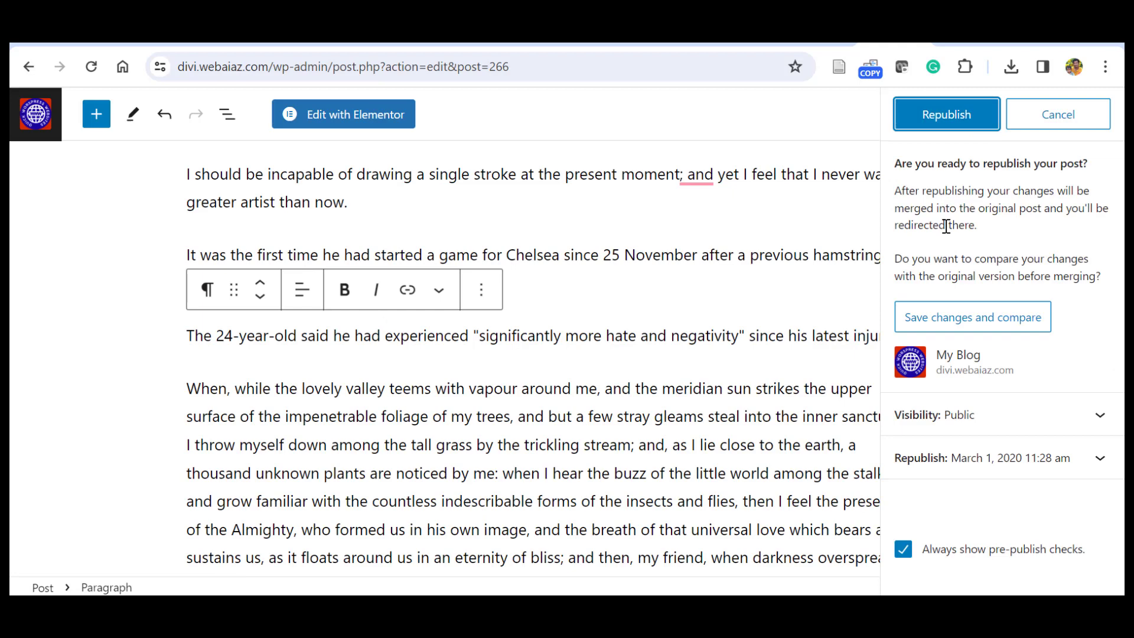
pyautogui.moveTo(905, 302)
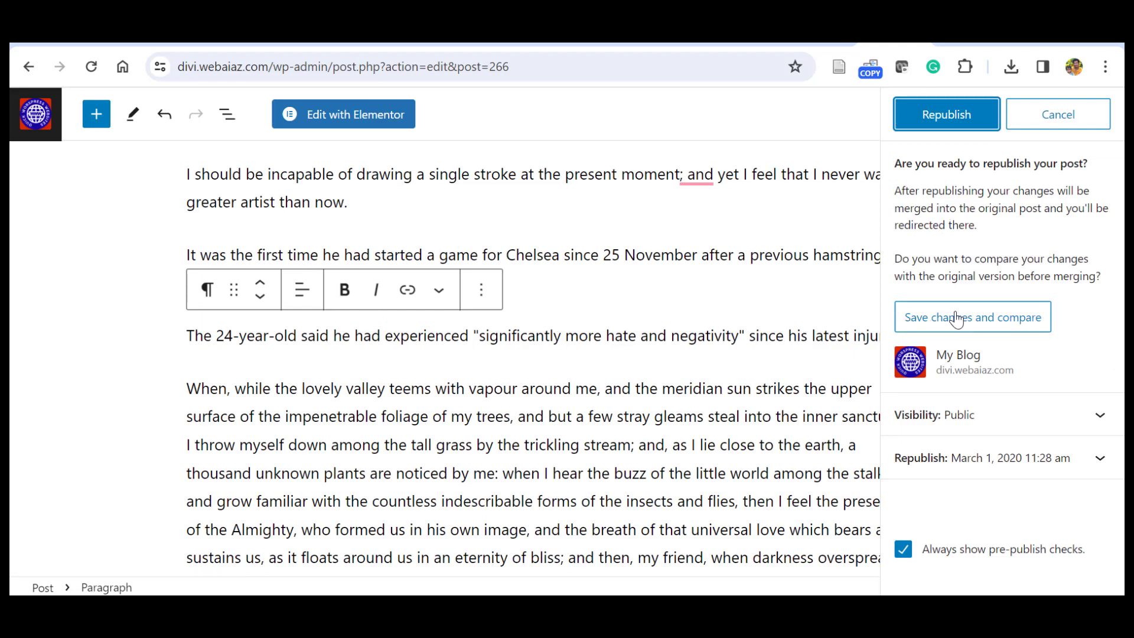
# Save changes and compare, reviewing the Removed/Added view of the two Chelsea paragraphs.
pyautogui.click(971, 316)
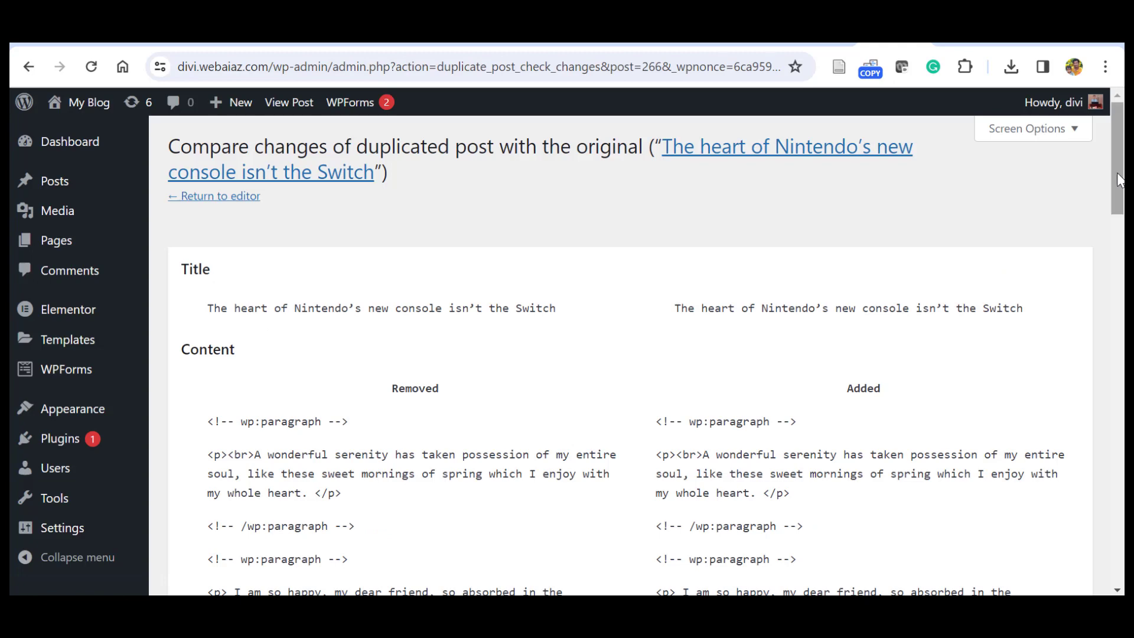
pyautogui.scroll(-3)
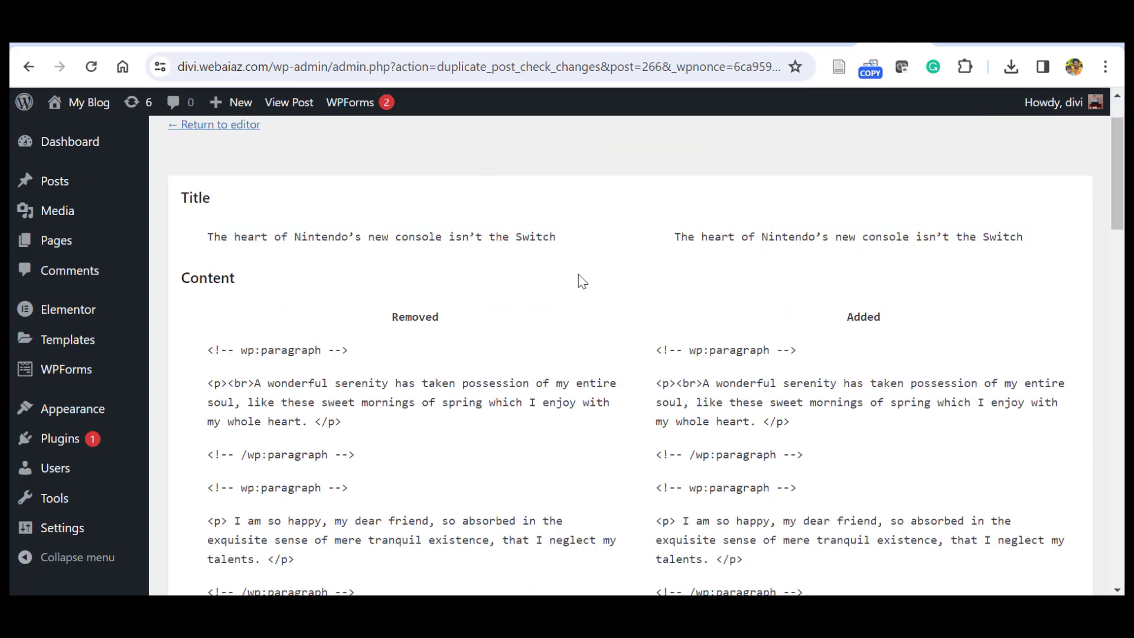
pyautogui.scroll(-3)
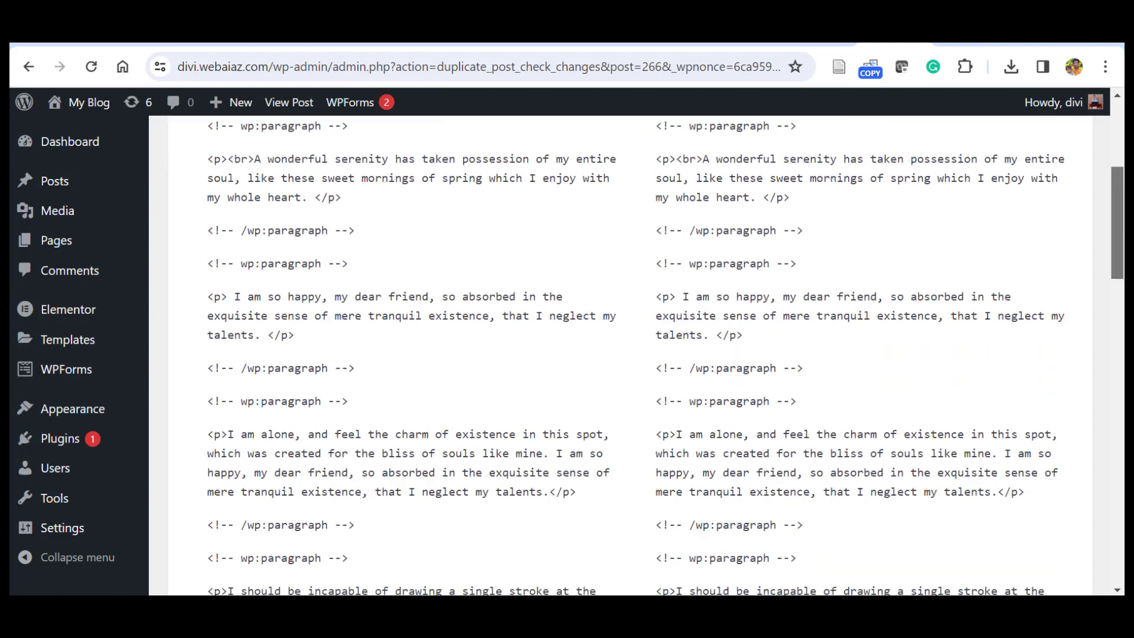
pyautogui.scroll(-3)
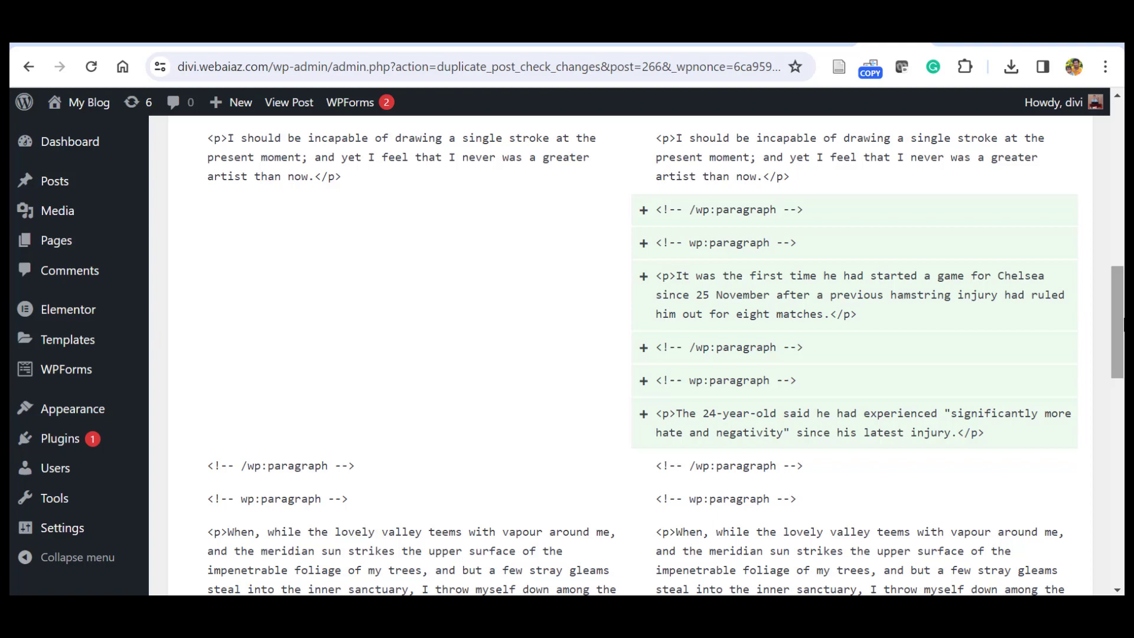
pyautogui.scroll(-3)
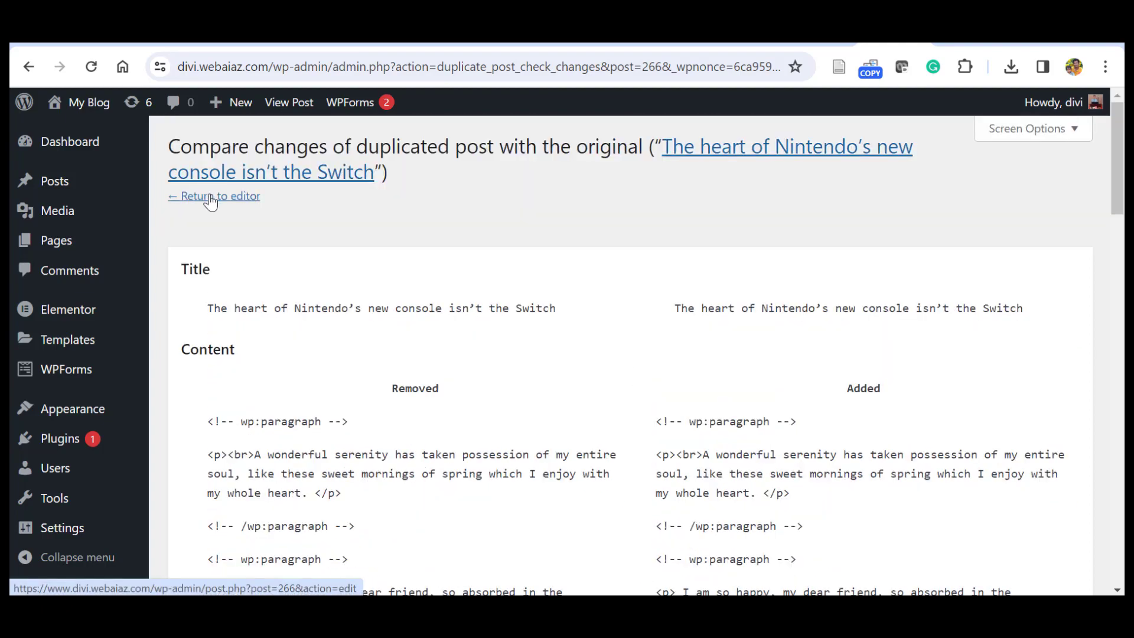
# Return to the editor and schedule the rewrite to replace the original on January 1, 2024 at 11:28 am.
pyautogui.click(213, 195)
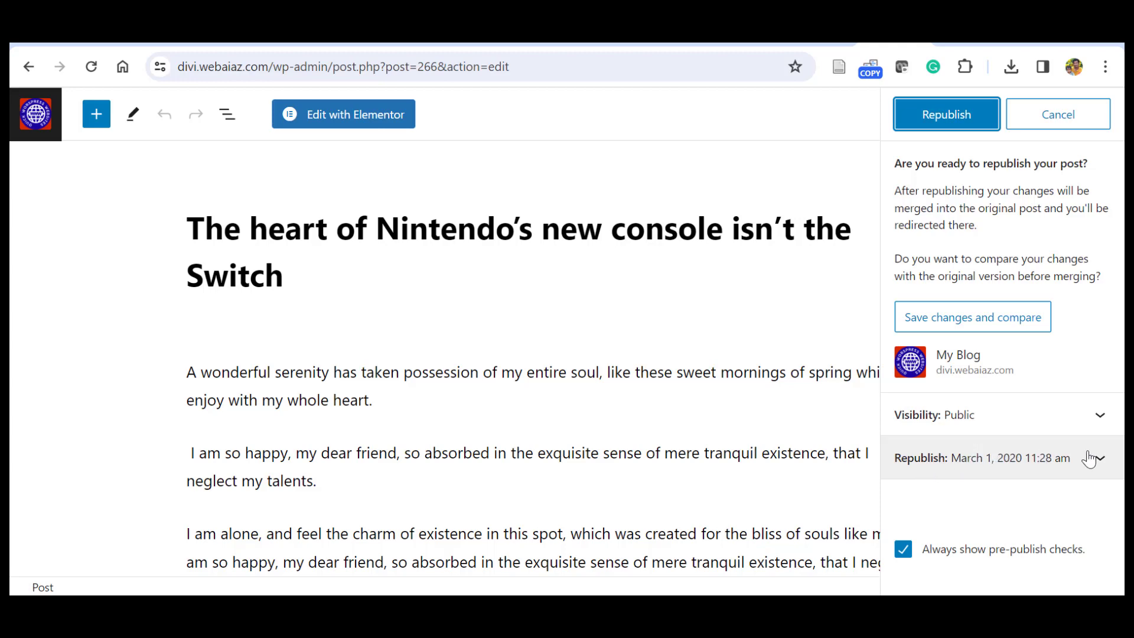
pyautogui.click(1114, 458)
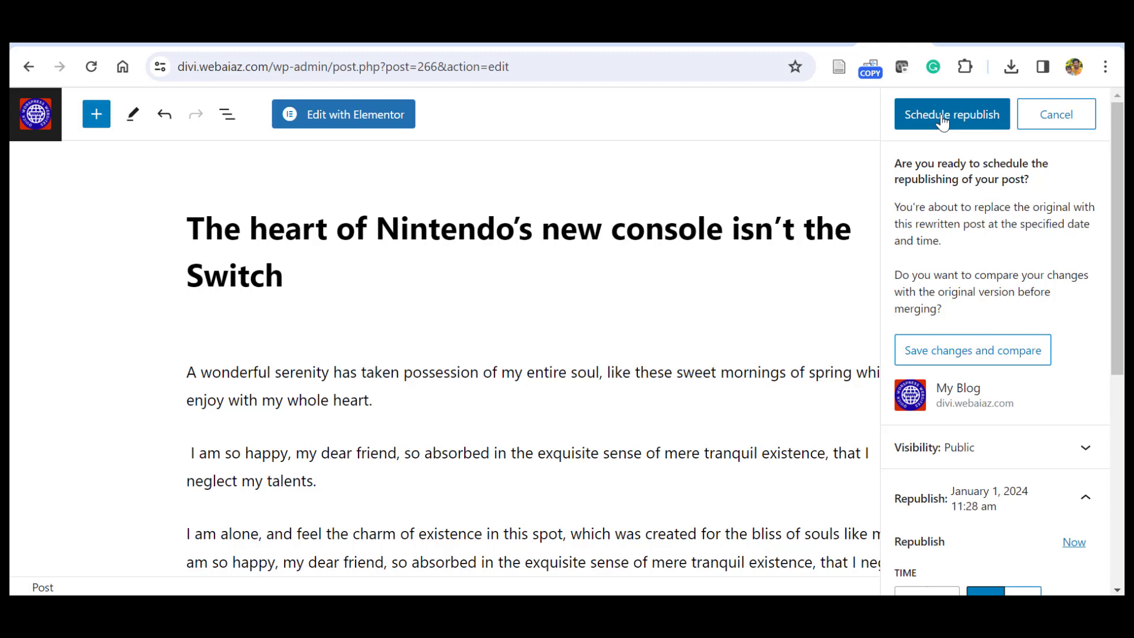
pyautogui.moveTo(1115, 190)
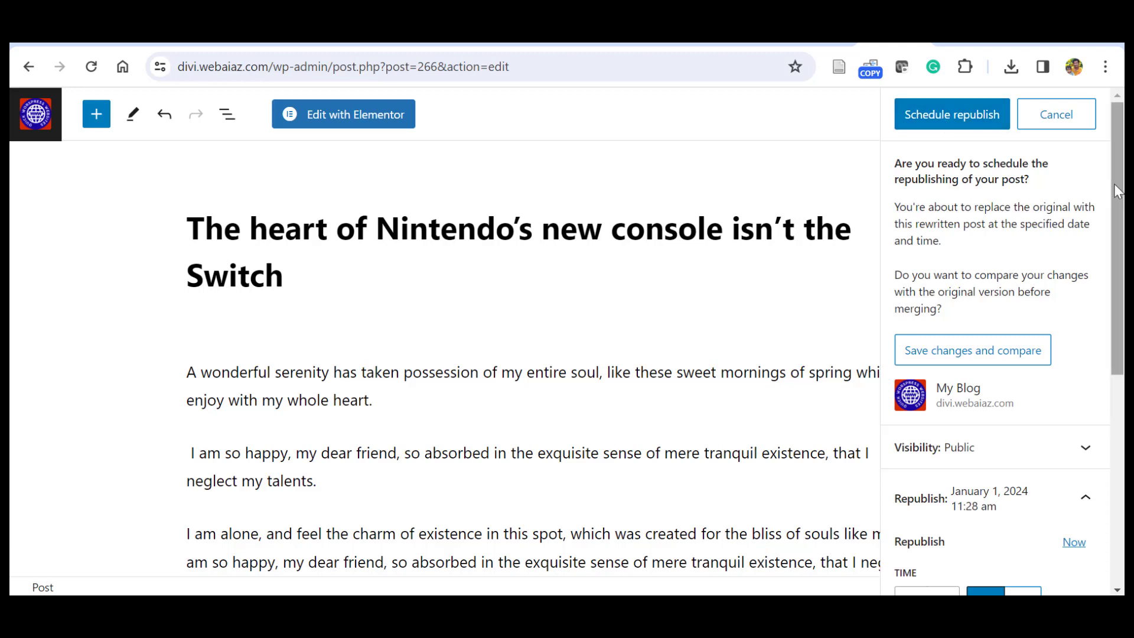
pyautogui.scroll(-3)
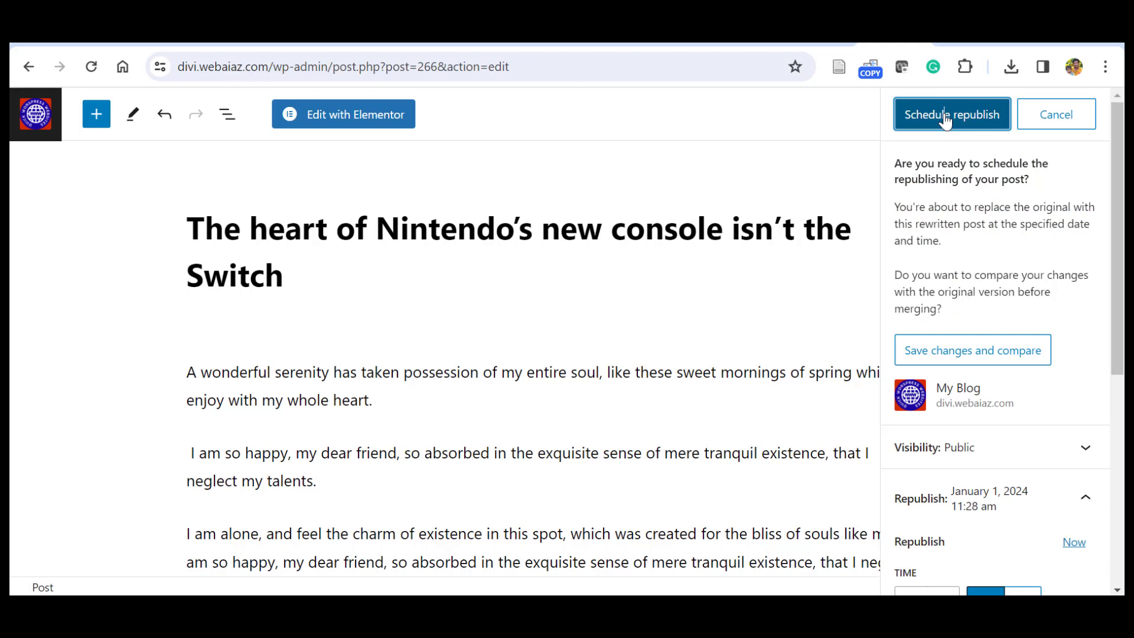
pyautogui.click(951, 114)
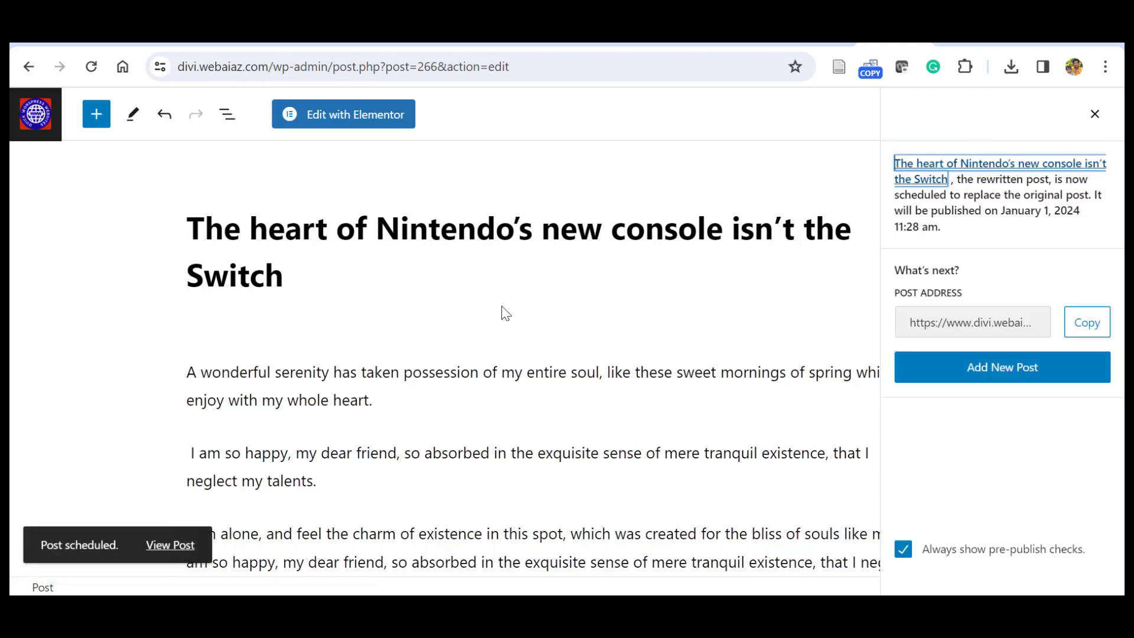